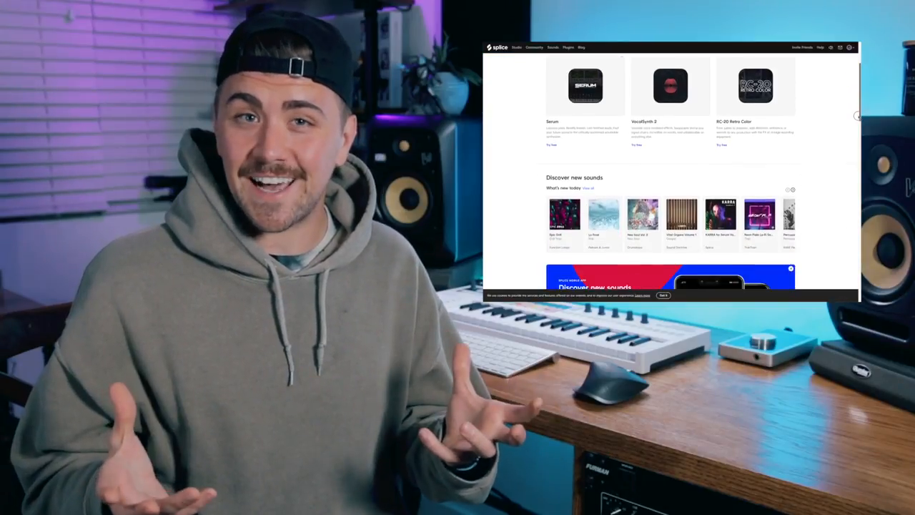
# Scroll through the Sounds browse page past recommended packs, new releases and top packs.
pyautogui.scroll(-3)
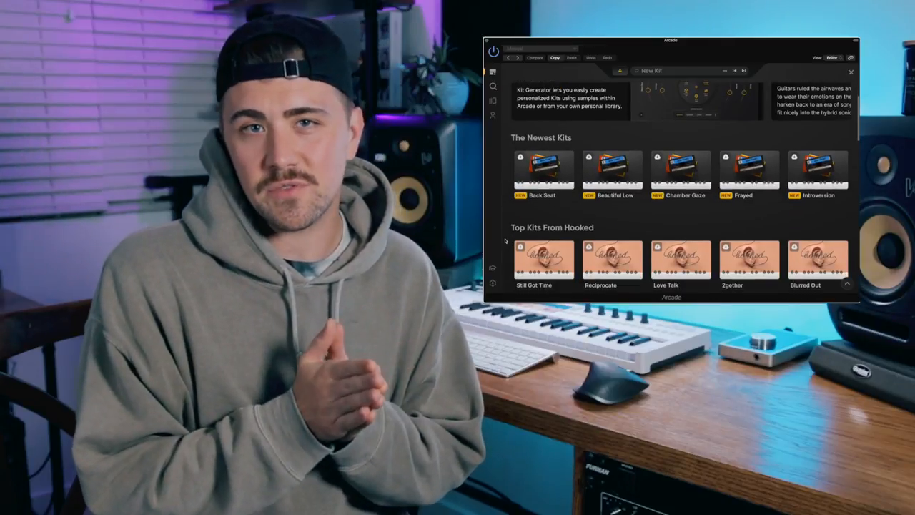
pyautogui.scroll(-3)
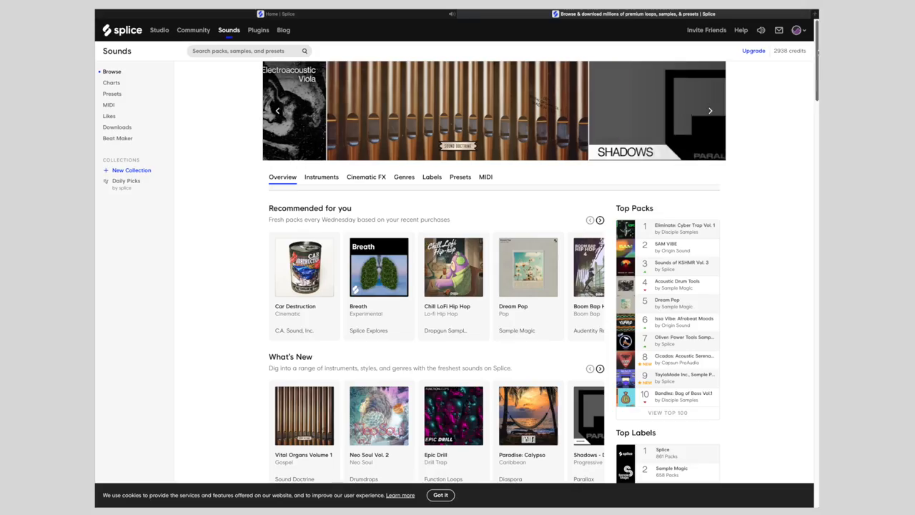
pyautogui.scroll(-3)
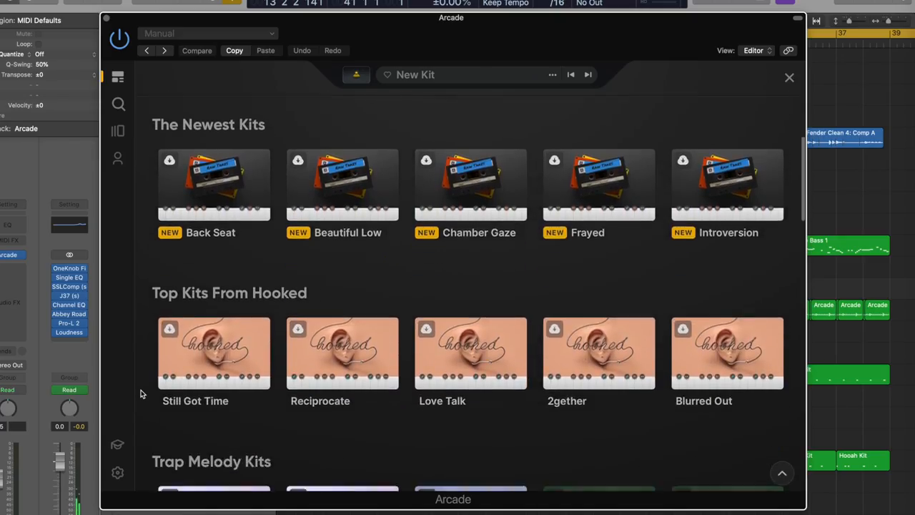
# Scroll through the Warm Sands kit's guitar and bass phrase list in Arcade.
pyautogui.scroll(-3)
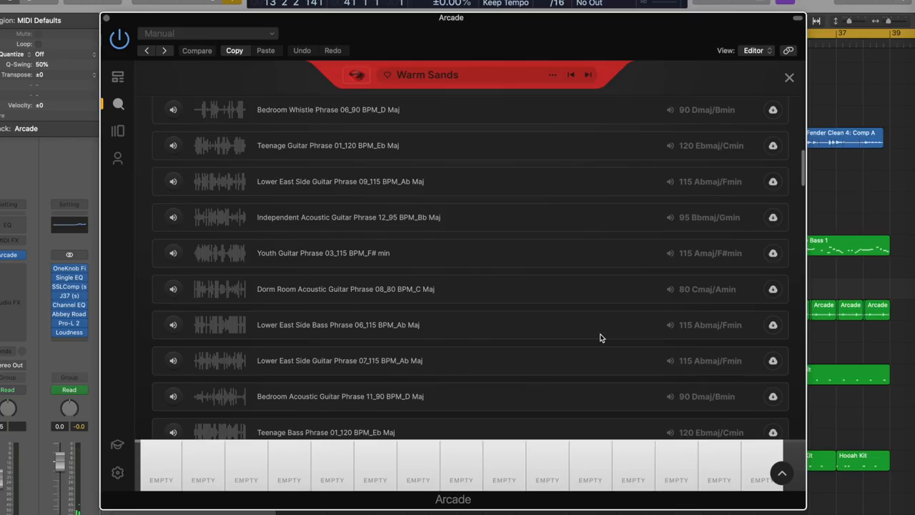
pyautogui.scroll(-3)
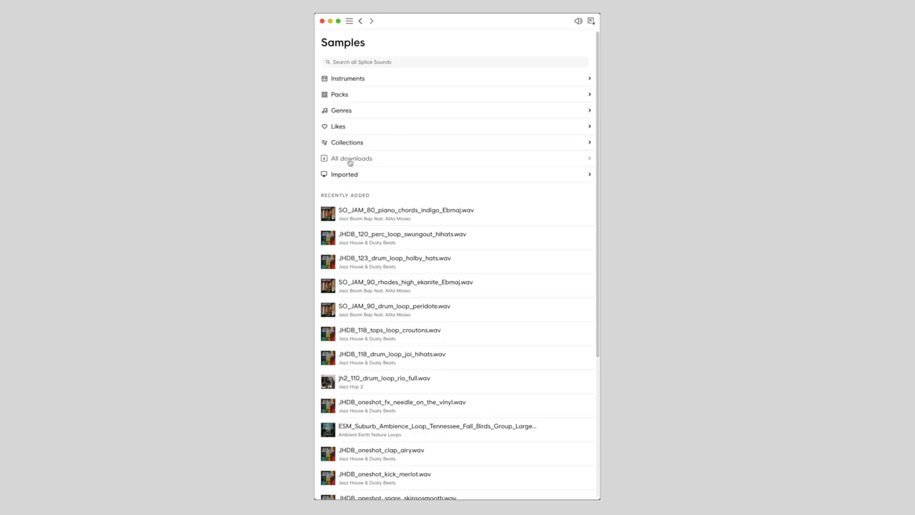
# Show the Drums sample listing and its More on Splice matching results.
pyautogui.click(352, 158)
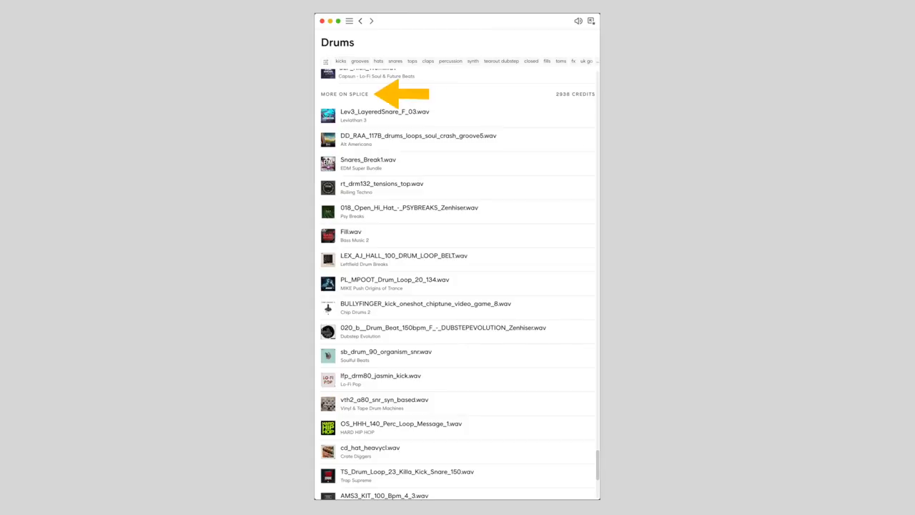
pyautogui.click(344, 94)
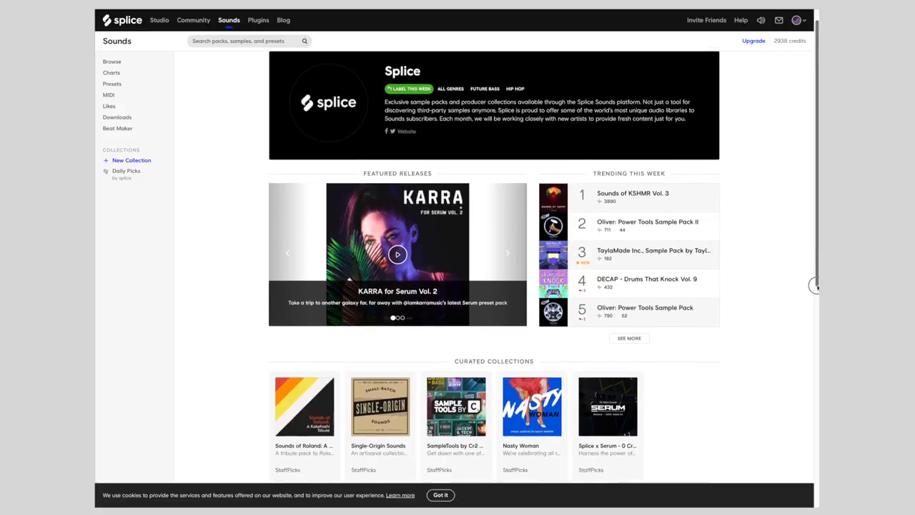
# Browse the Splice label page and go to the Heavenly Keys with Eric Butler pack.
pyautogui.scroll(-3)
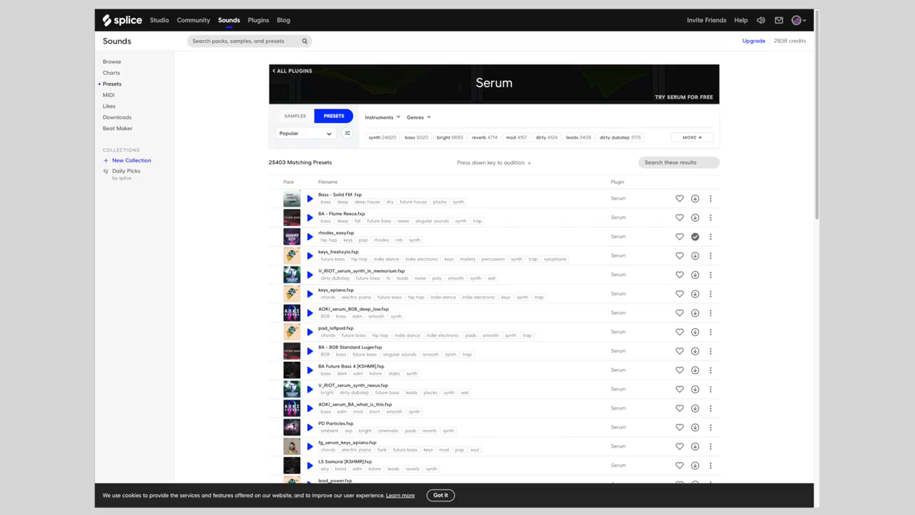
pyautogui.click(291, 70)
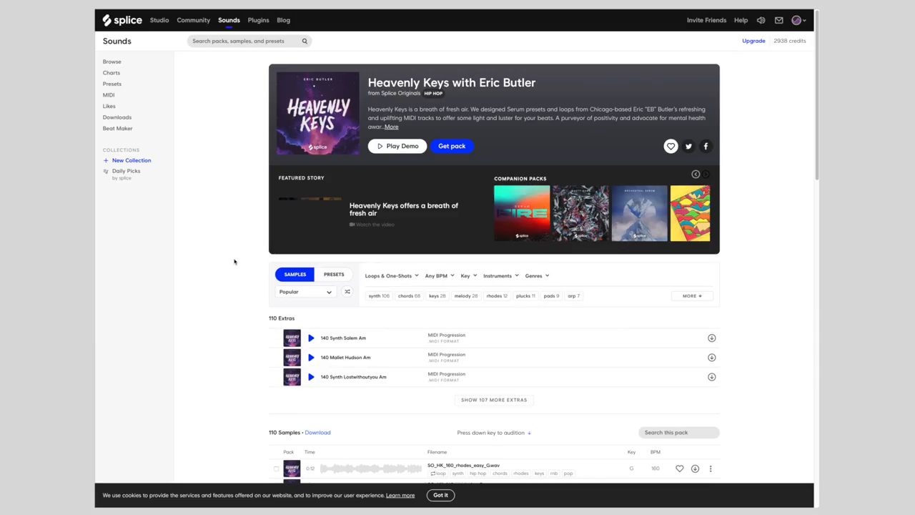
# Preview a Heavenly Keys sample, then switch the pack listing to its 109 Serum presets.
pyautogui.scroll(-3)
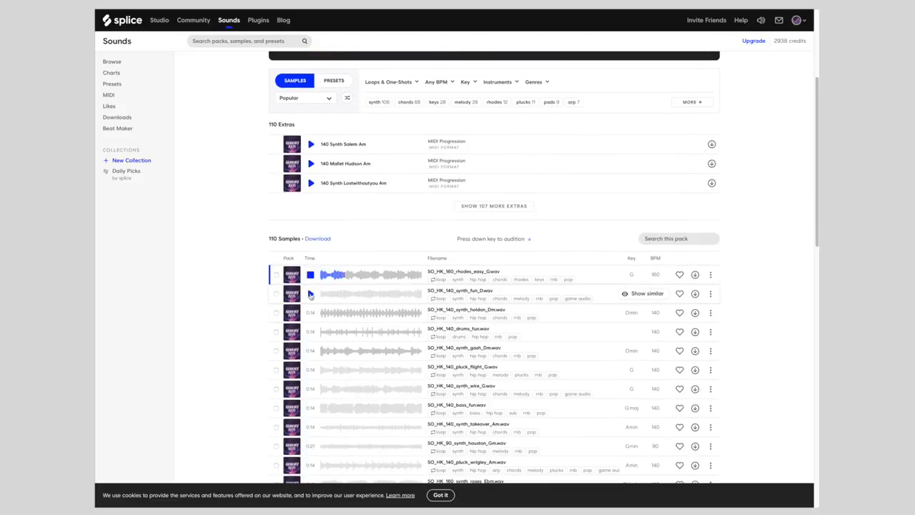
pyautogui.click(309, 294)
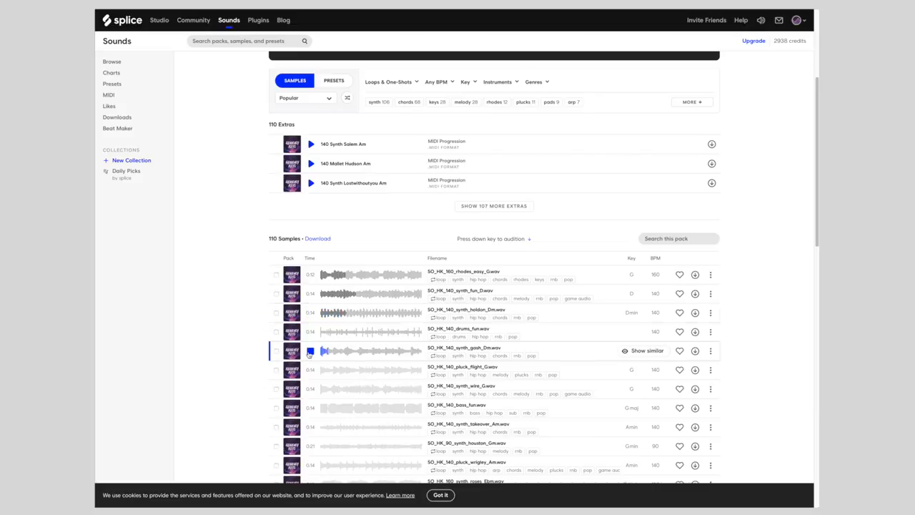
pyautogui.click(310, 350)
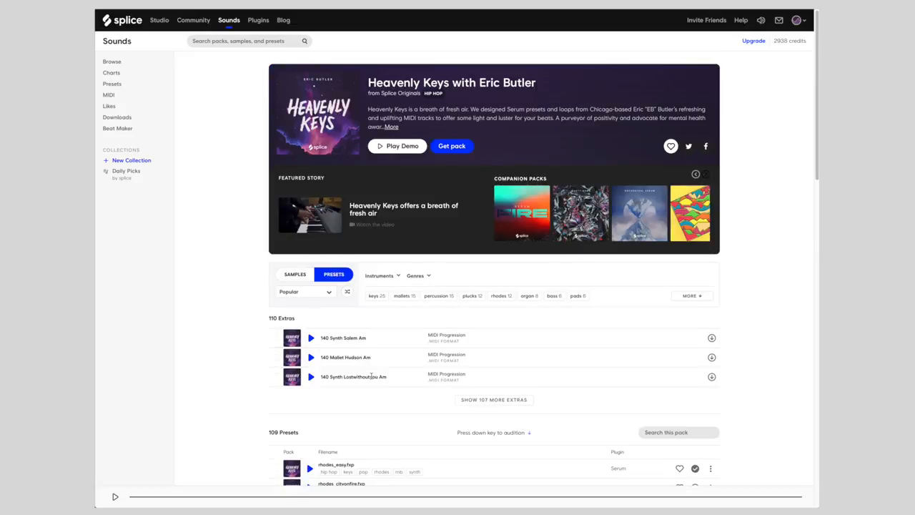
# Preview several Heavenly Keys Serum presets from the list.
pyautogui.scroll(-3)
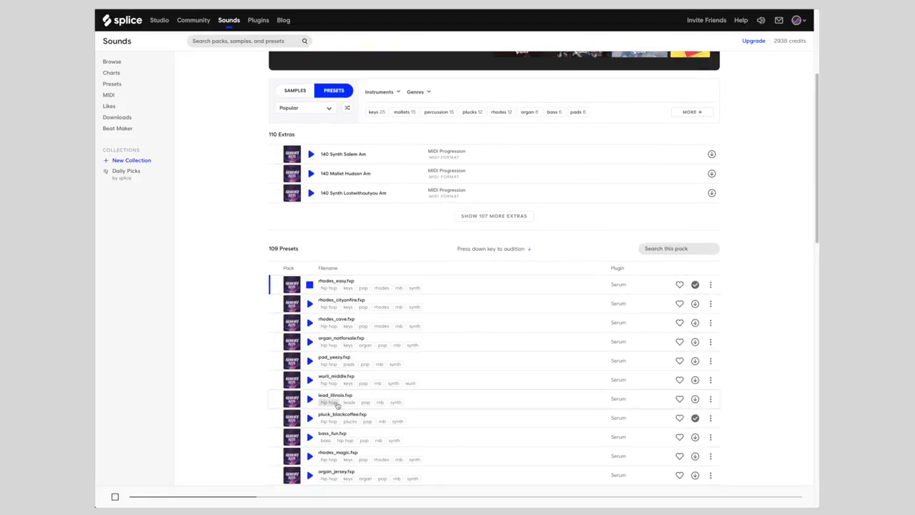
pyautogui.click(310, 418)
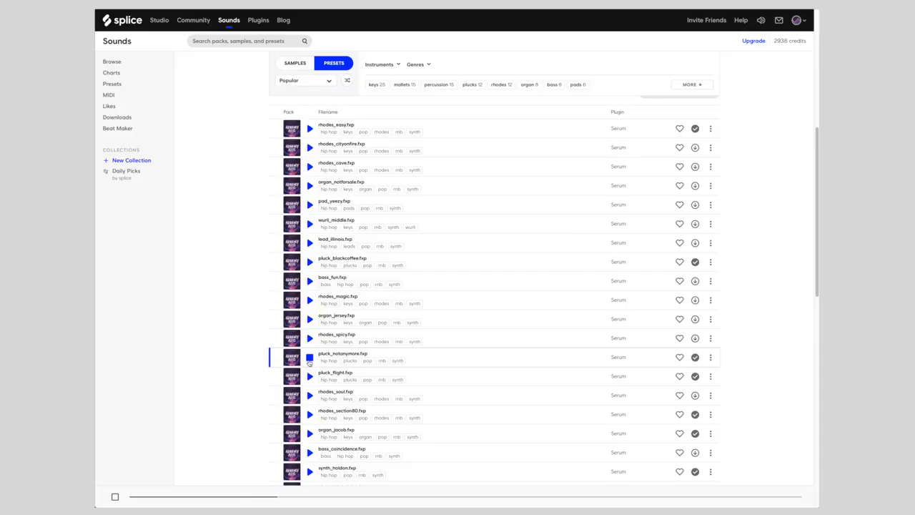
pyautogui.click(258, 20)
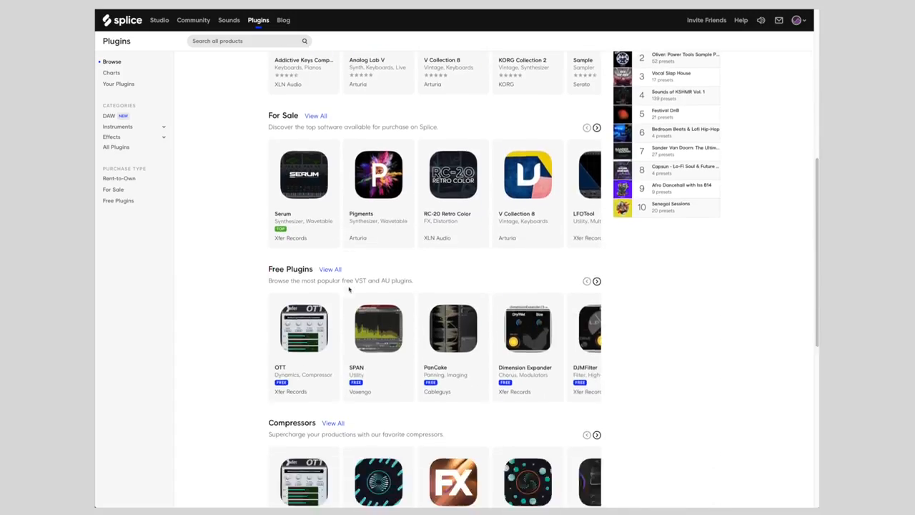
# From Synthesizers, view Serum's $9.99/mo rent-to-own page and scroll through its features.
pyautogui.scroll(-3)
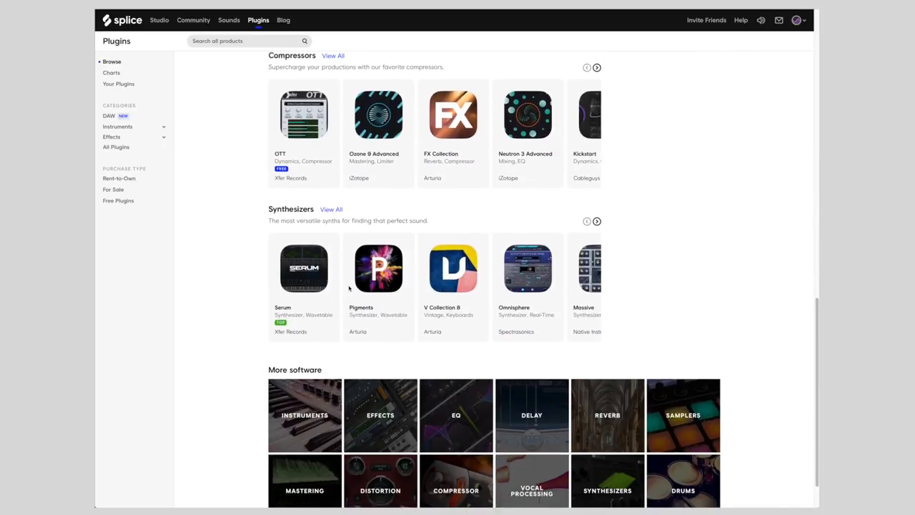
pyautogui.click(303, 269)
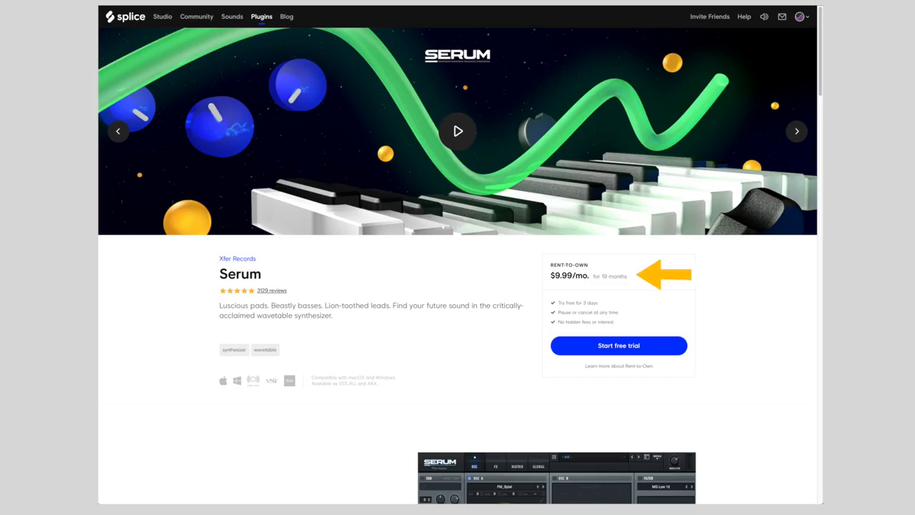
pyautogui.scroll(-3)
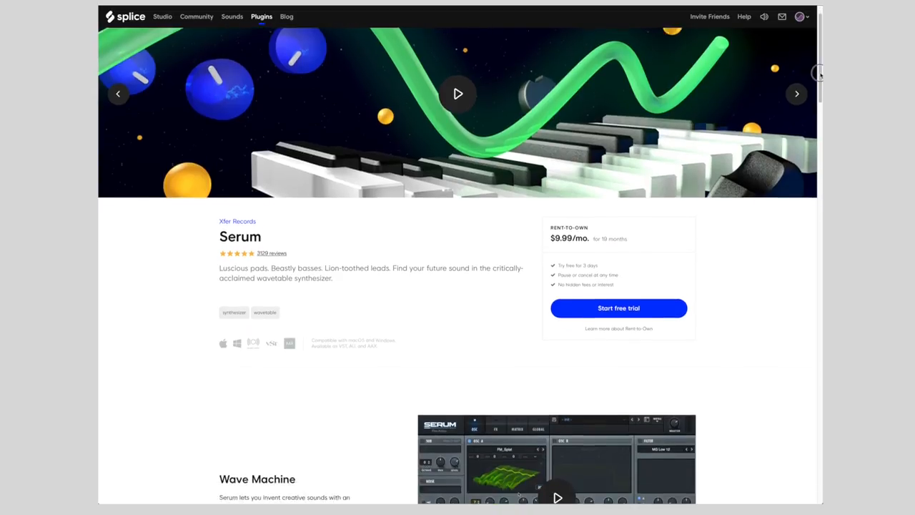
pyautogui.scroll(-3)
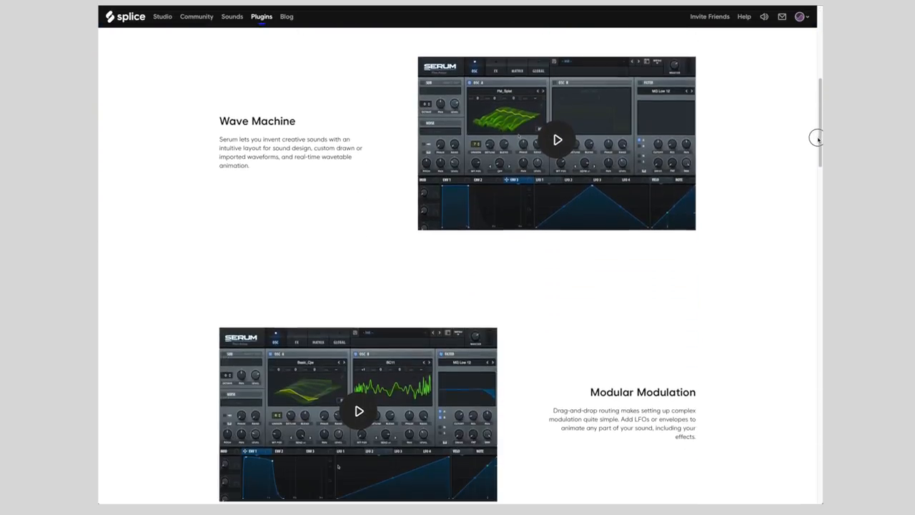
pyautogui.scroll(-3)
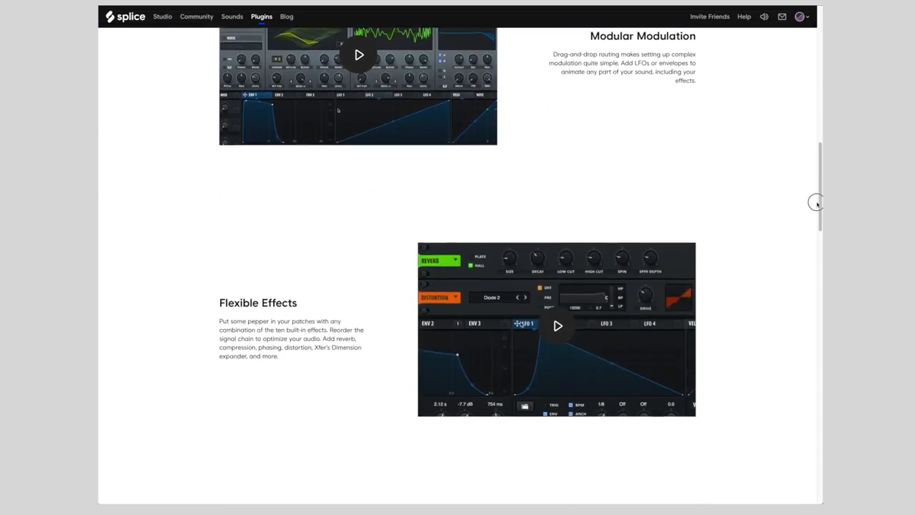
pyautogui.scroll(3)
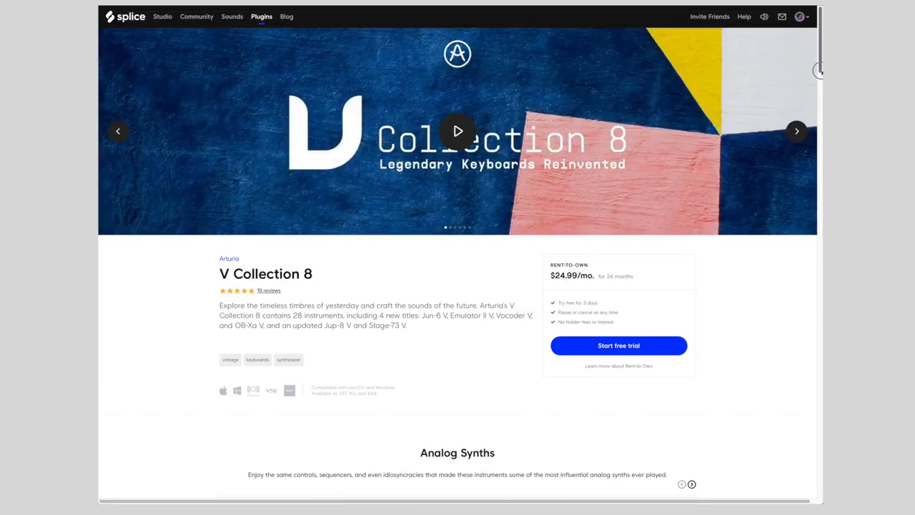
# Go to the V Collection 8 plugin page and its Analog Synths section with the Jun-6 V.
pyautogui.scroll(-3)
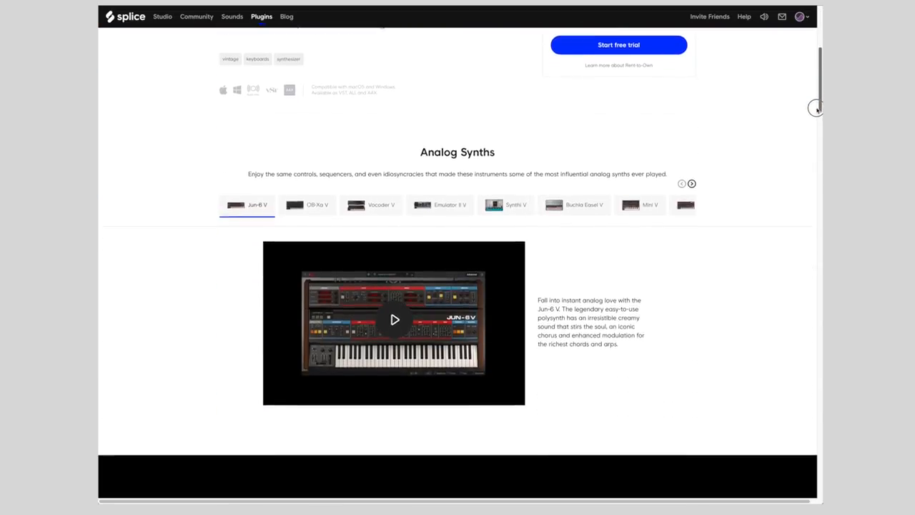
pyautogui.click(380, 205)
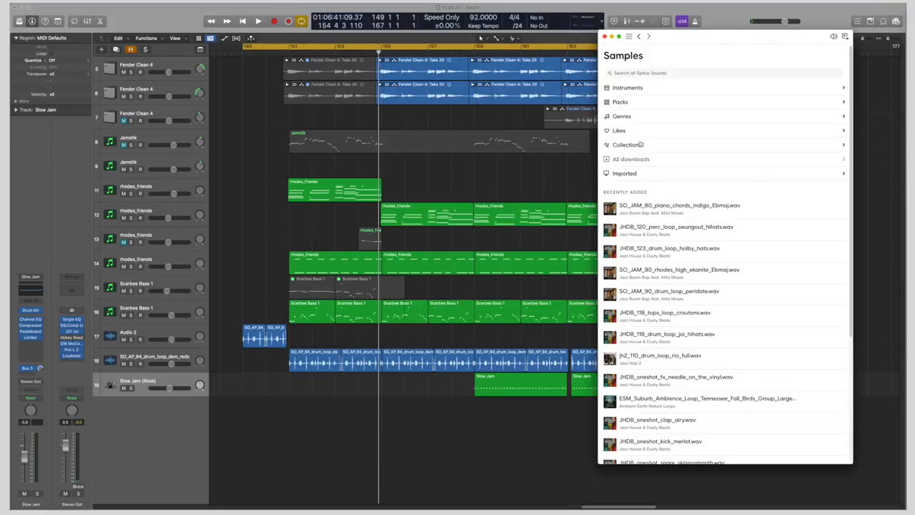
# Show all downloaded Splice samples in the plug-in panel and scroll through them.
pyautogui.click(630, 159)
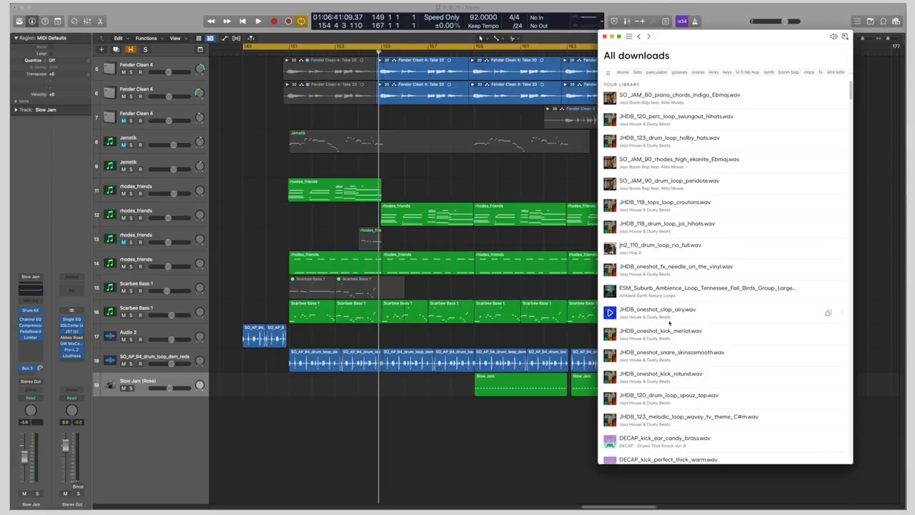
pyautogui.scroll(-3)
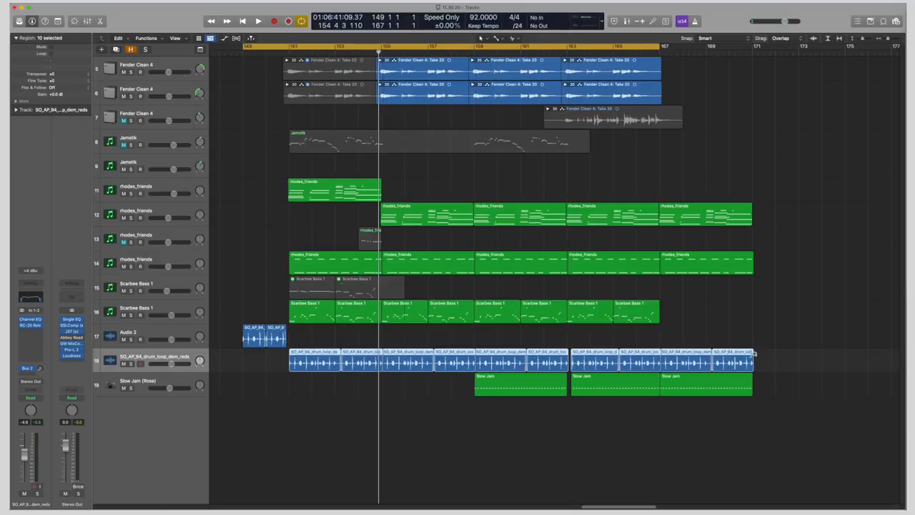
pyautogui.moveTo(606, 294)
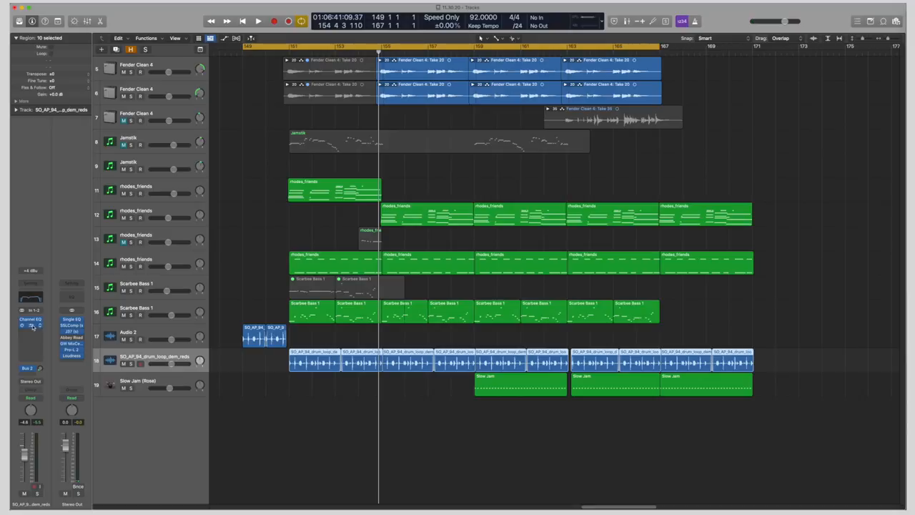
# Bring up the RC-20 Retro Color effect window from the drum loop channel's insert slot.
pyautogui.click(32, 326)
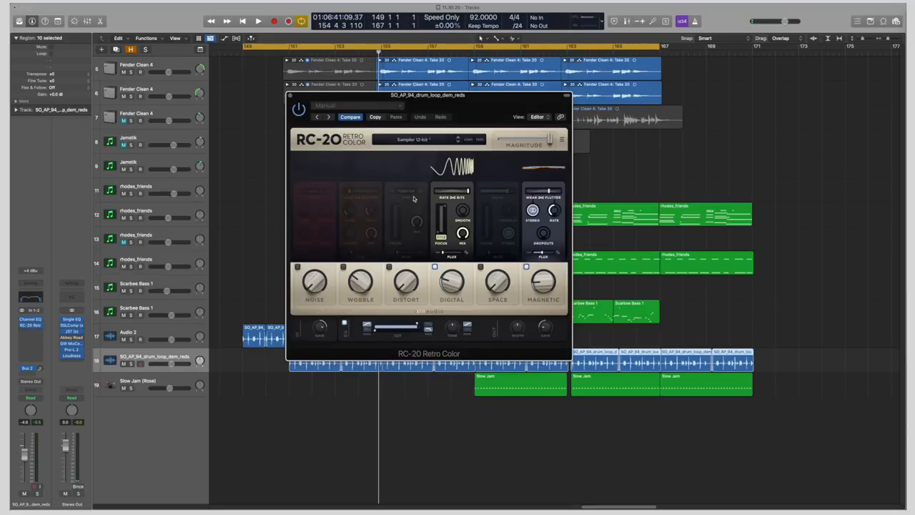
pyautogui.moveTo(306, 170)
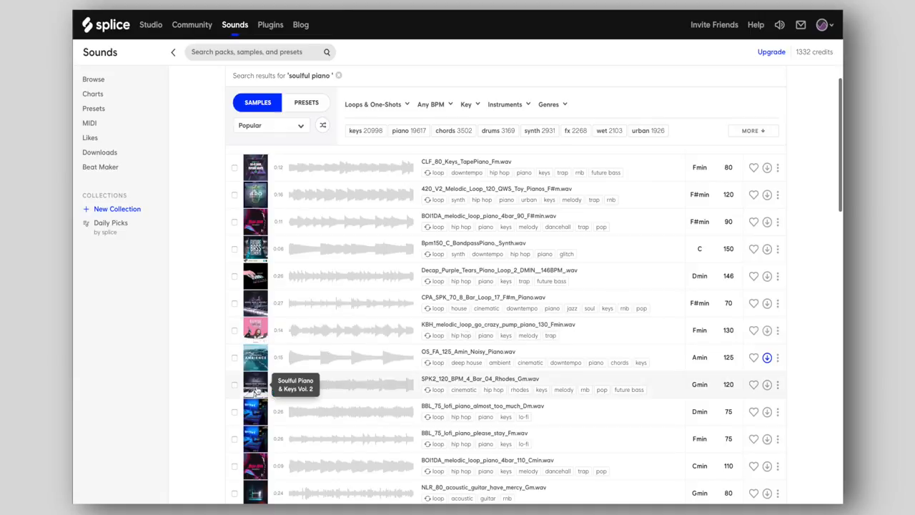
# Preview one of the 'soulful piano' loop results from its pack artwork.
pyautogui.click(254, 383)
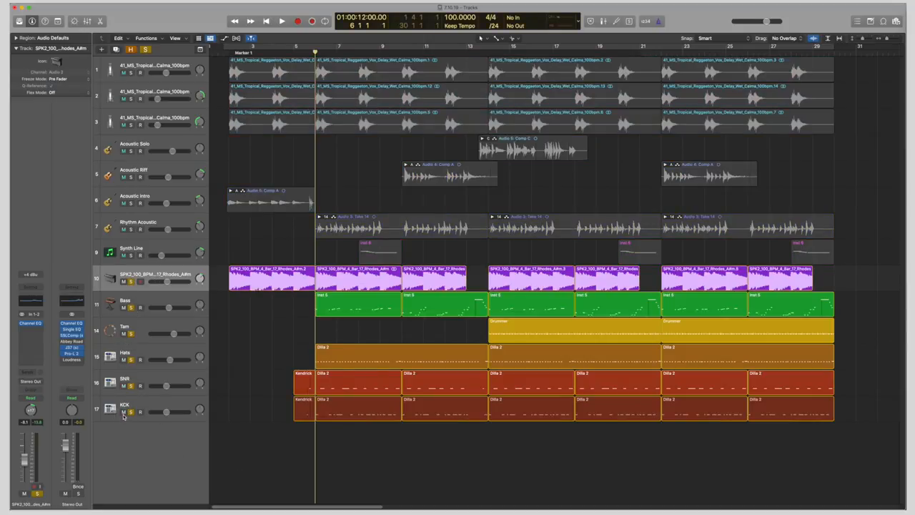
# Restart the reggaeton song from the start and solo the top Tropical Reggaeton loop track.
pyautogui.click(282, 22)
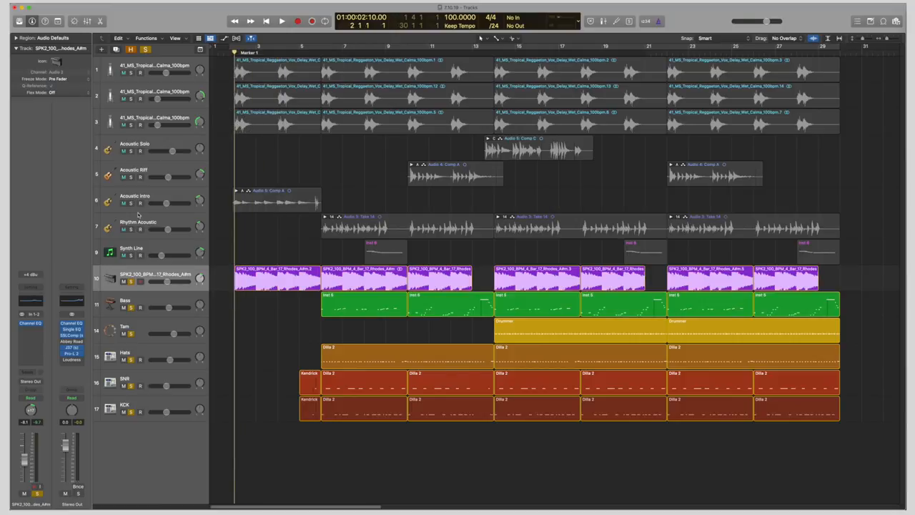
pyautogui.click(277, 200)
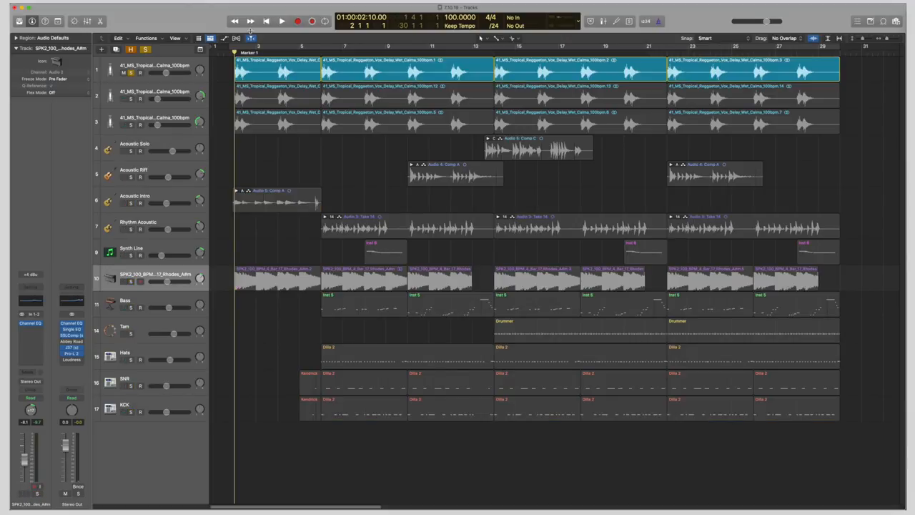
pyautogui.click(280, 22)
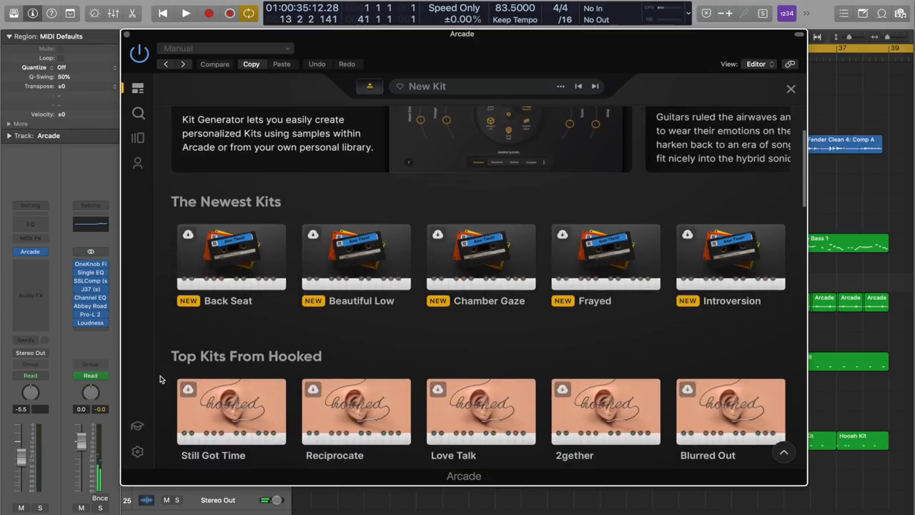
# Scroll the Arcade Feed toward the By a Thread kit.
pyautogui.scroll(-3)
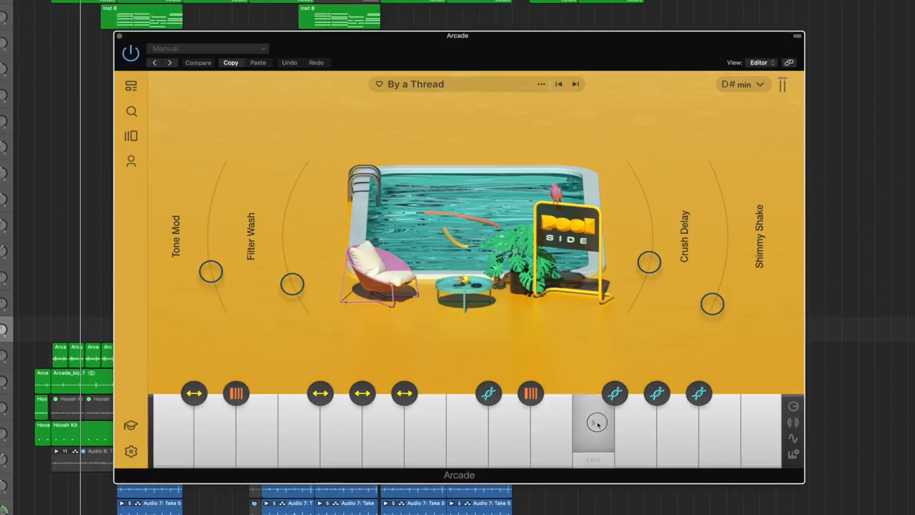
pyautogui.moveTo(678, 423)
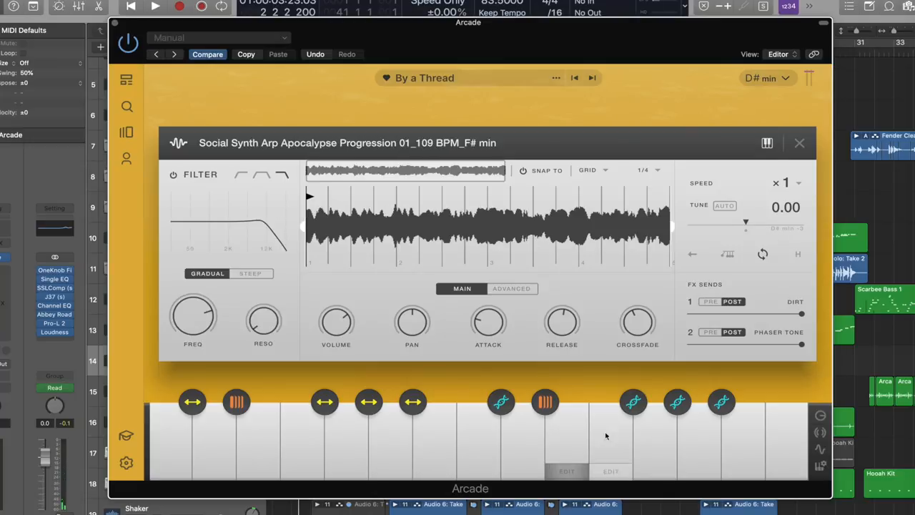
# Adjust the arp sample, return to the kit, and show its key choices with D# min current.
pyautogui.click(386, 198)
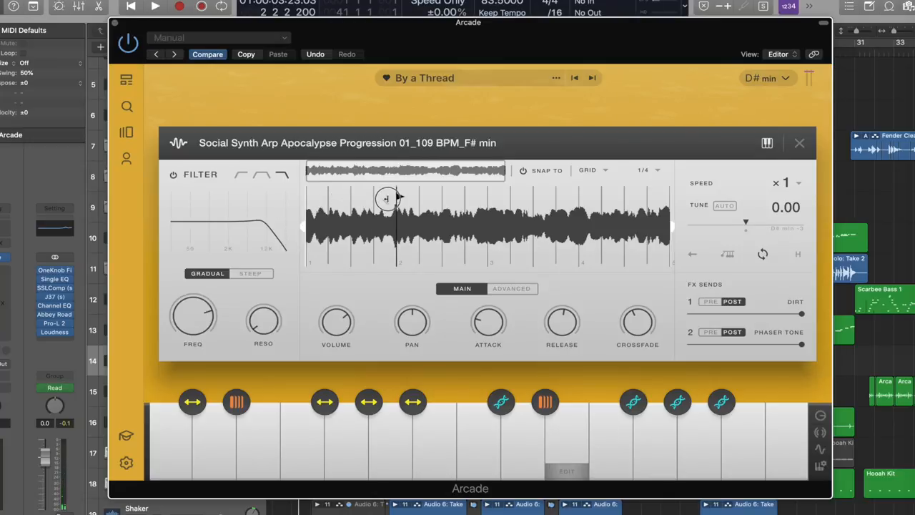
pyautogui.click(769, 77)
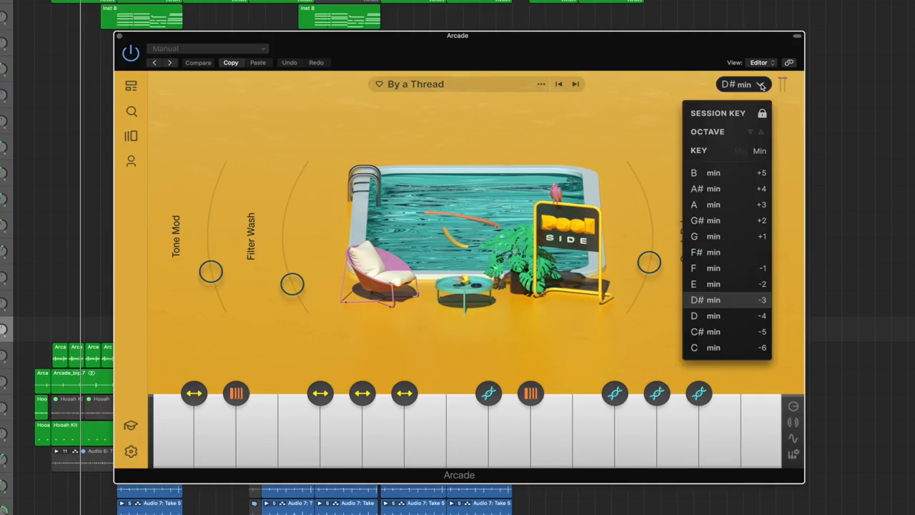
pyautogui.moveTo(708, 186)
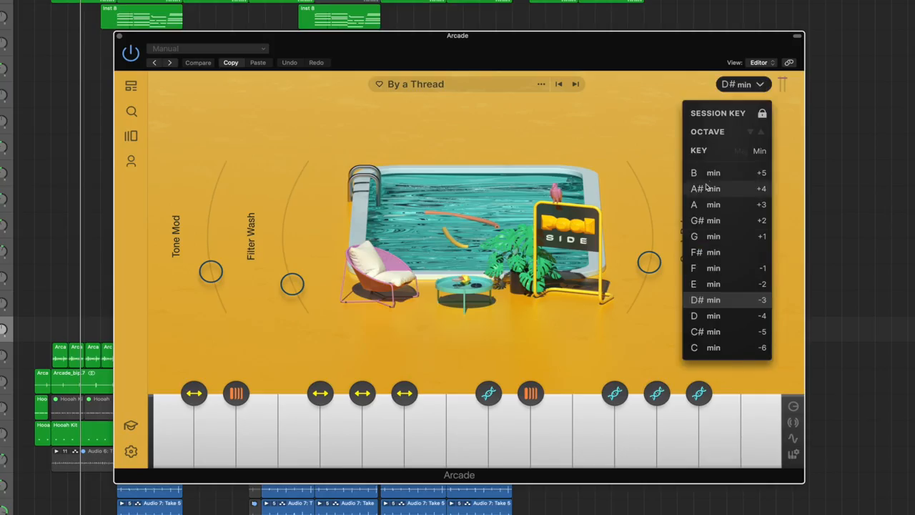
pyautogui.moveTo(746, 146)
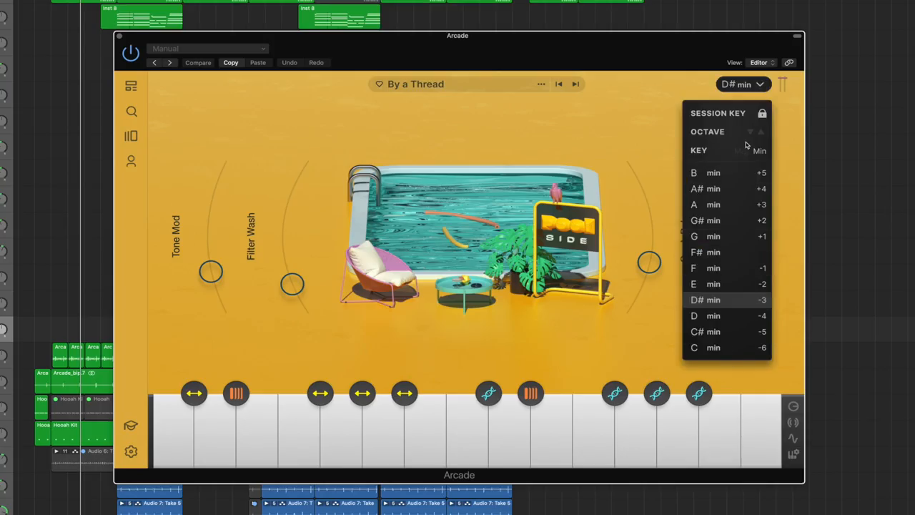
pyautogui.click(740, 150)
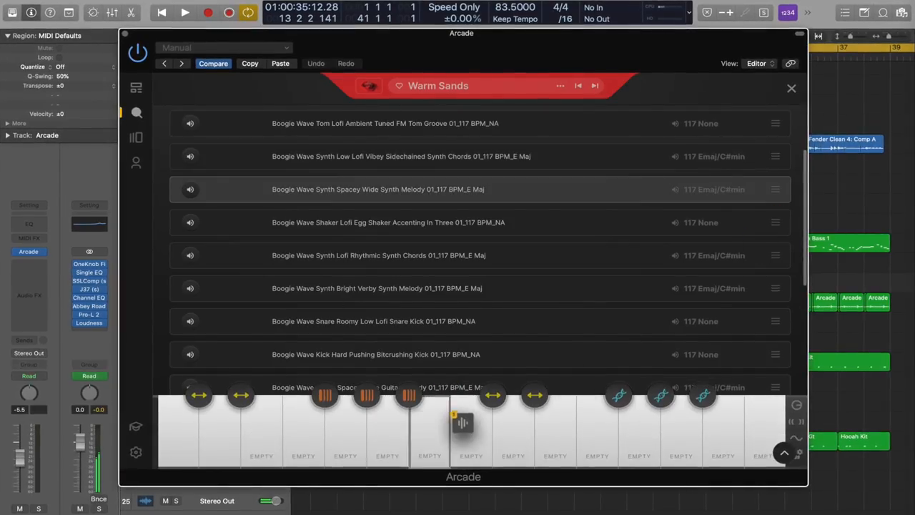
# Scroll through the Warm Sands kit's sample list.
pyautogui.scroll(-3)
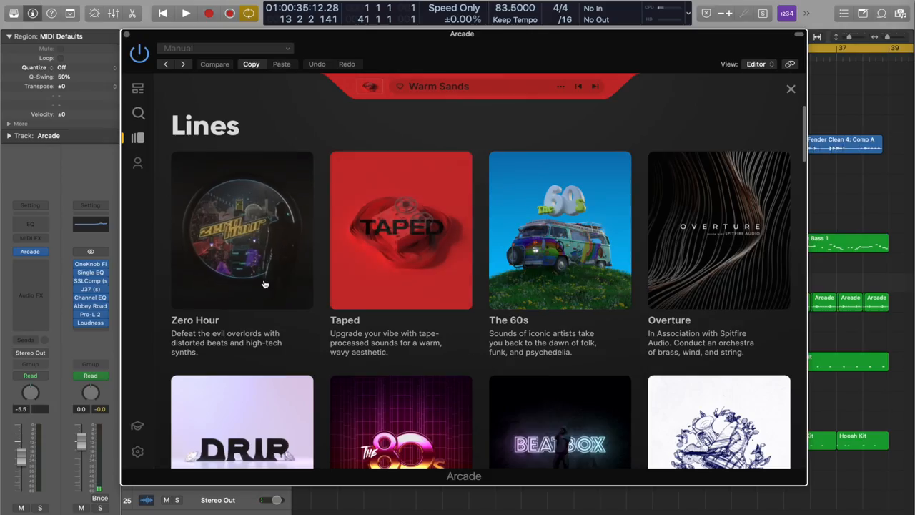
pyautogui.scroll(-3)
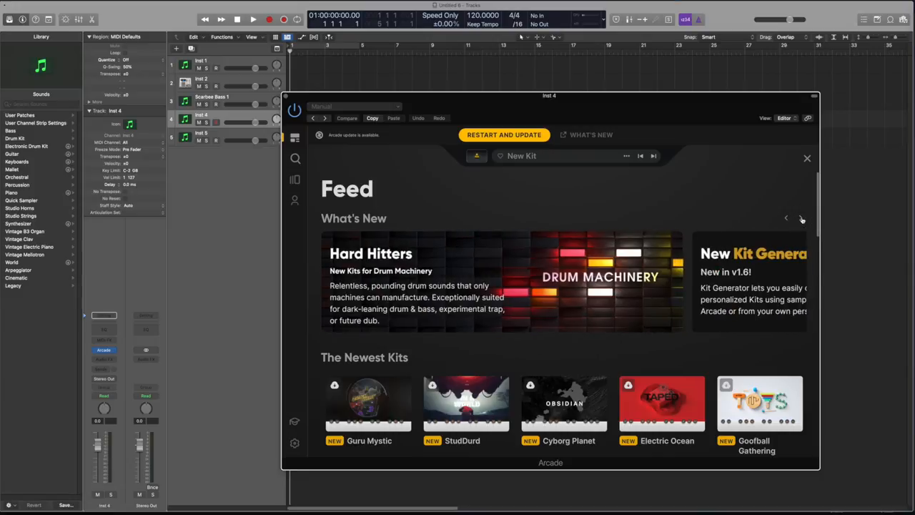
# Scroll the newest Kits search results and select one near the top right.
pyautogui.scroll(-3)
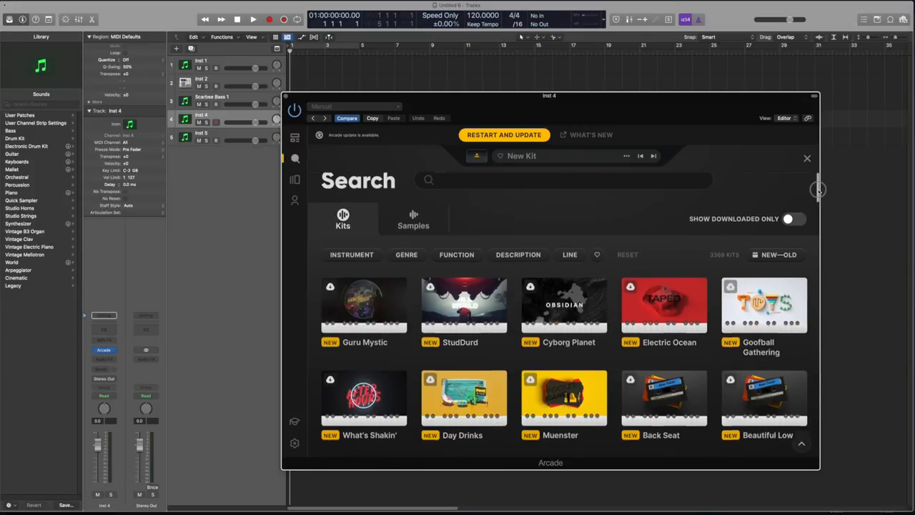
pyautogui.scroll(-3)
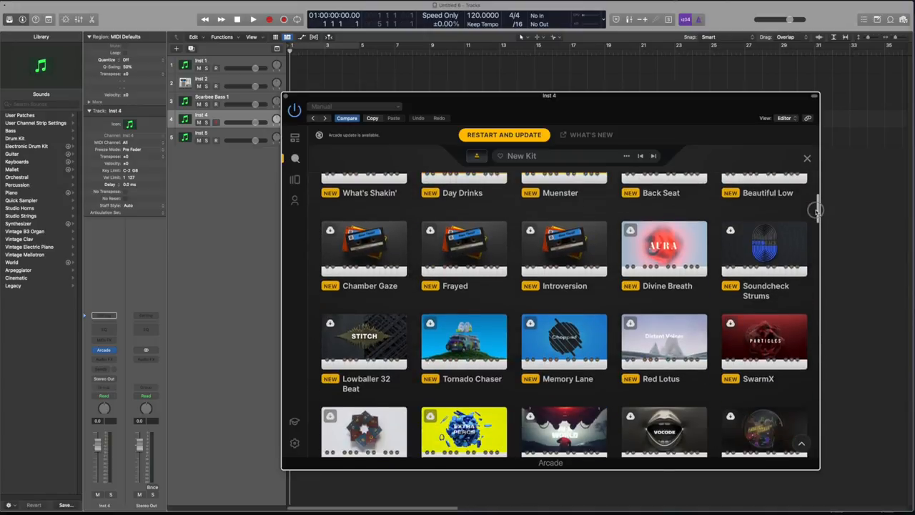
pyautogui.click(806, 157)
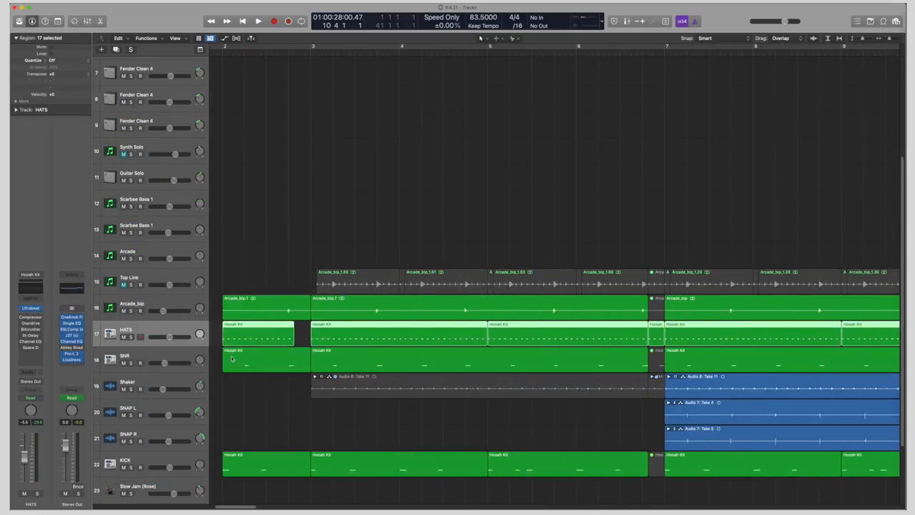
# Scroll down the example project's tracks area to the bass, Arcade and drum tracks.
pyautogui.scroll(-3)
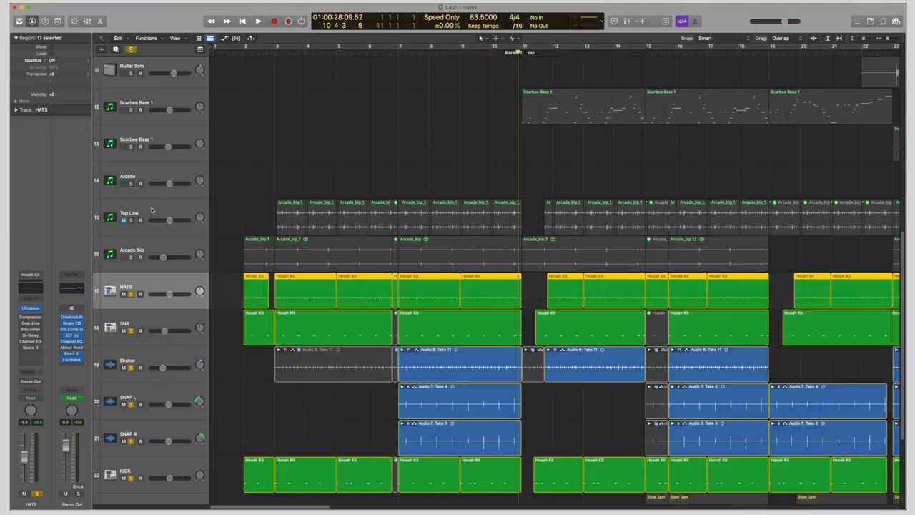
# Audition the Top Line loop alone, then start playback of the full beat.
pyautogui.click(132, 213)
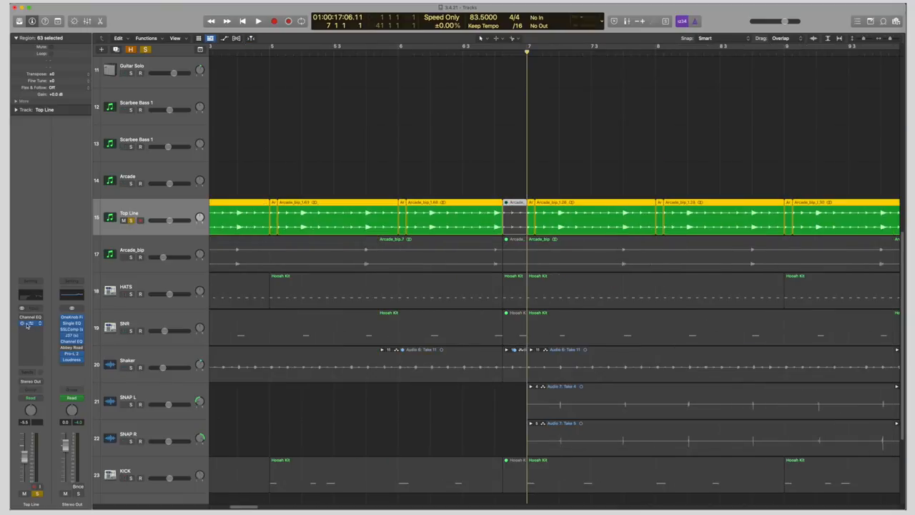
pyautogui.click(30, 323)
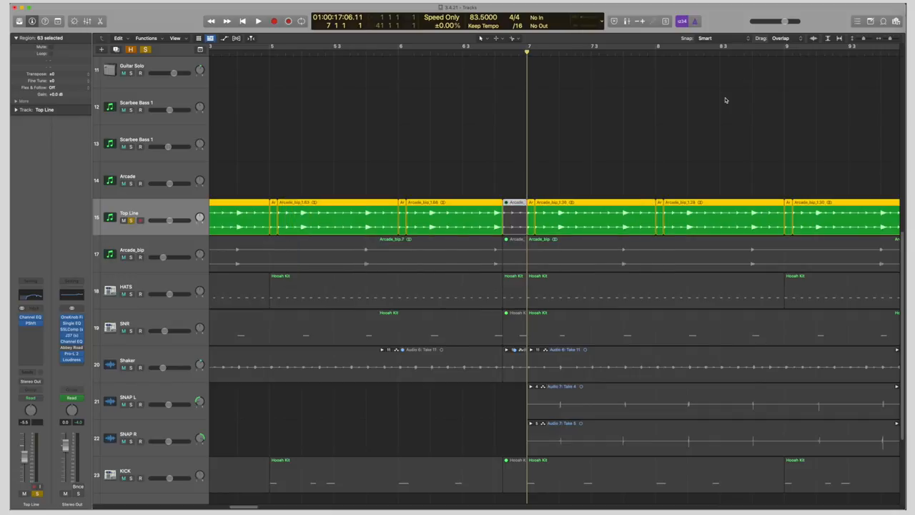
pyautogui.click(257, 21)
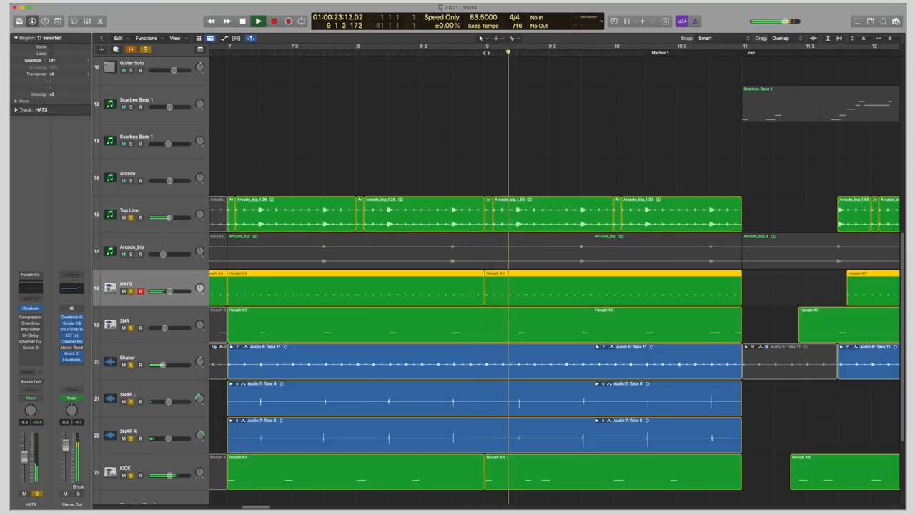
# Move playback ahead to the section where the Scarbee Bass part enters.
pyautogui.click(258, 21)
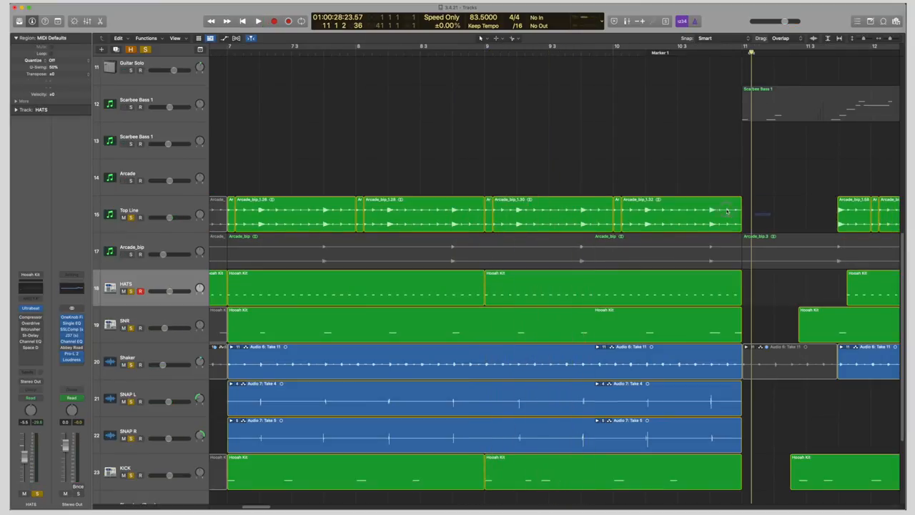
pyautogui.click(486, 212)
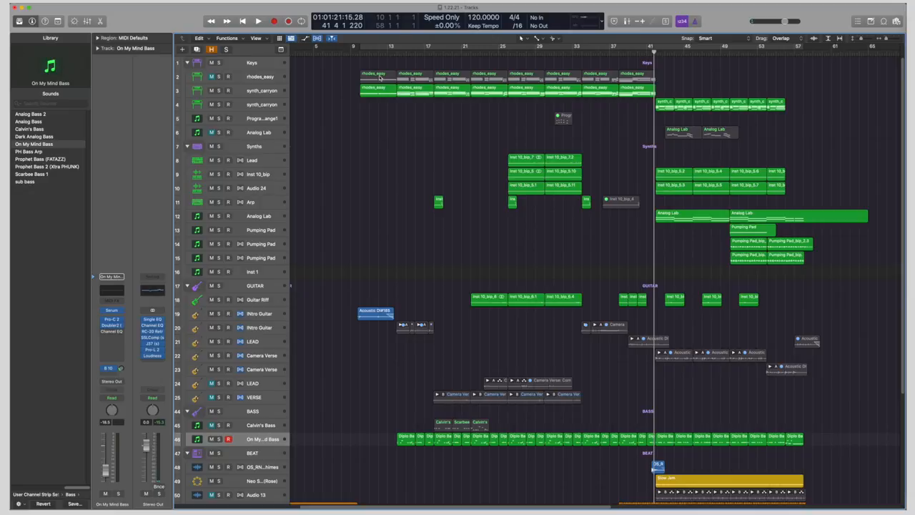
pyautogui.moveTo(388, 84)
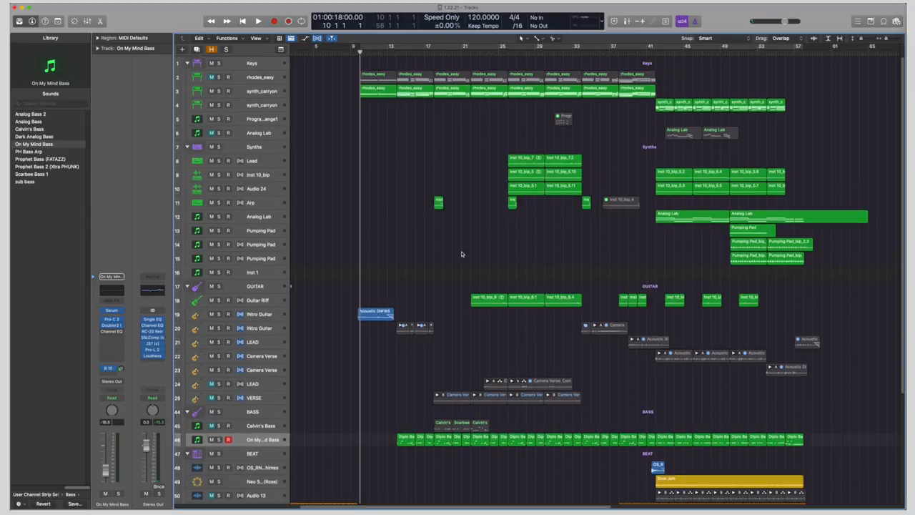
pyautogui.moveTo(464, 277)
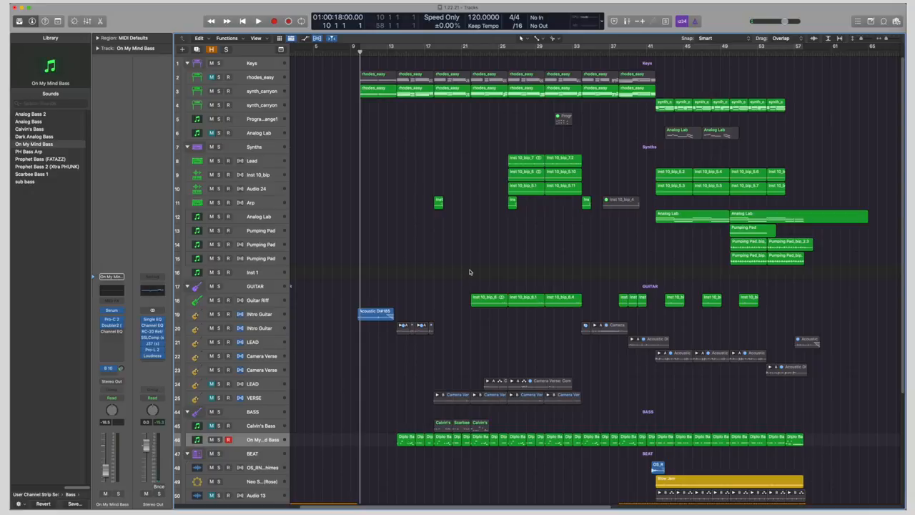
pyautogui.moveTo(436, 257)
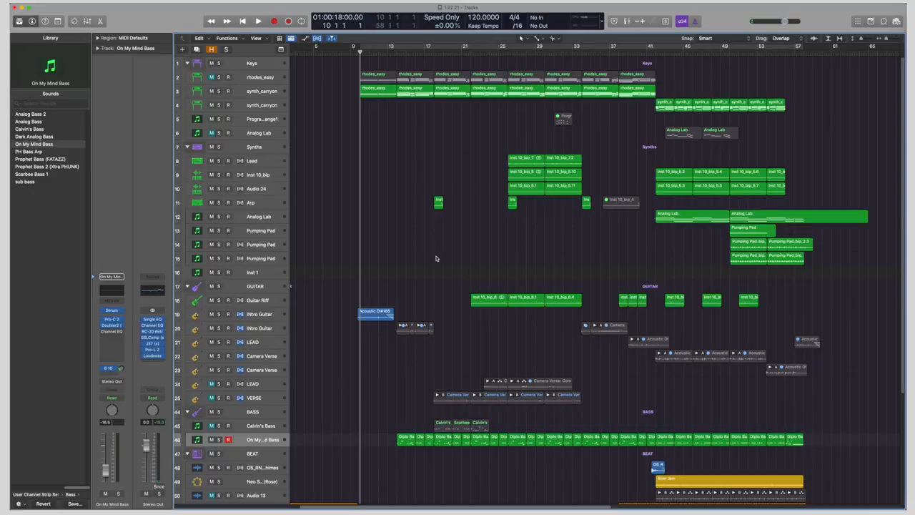
pyautogui.moveTo(416, 329)
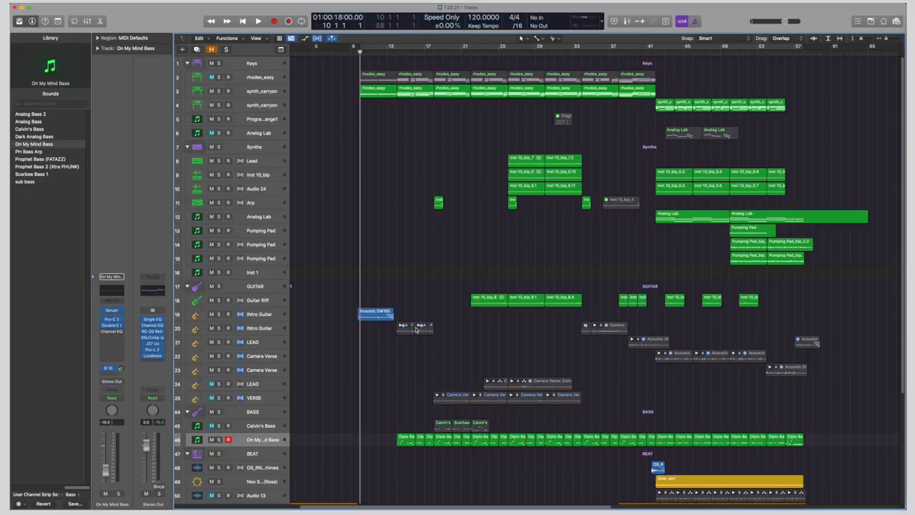
# Scroll down the second song to its beat section below the bass.
pyautogui.scroll(-3)
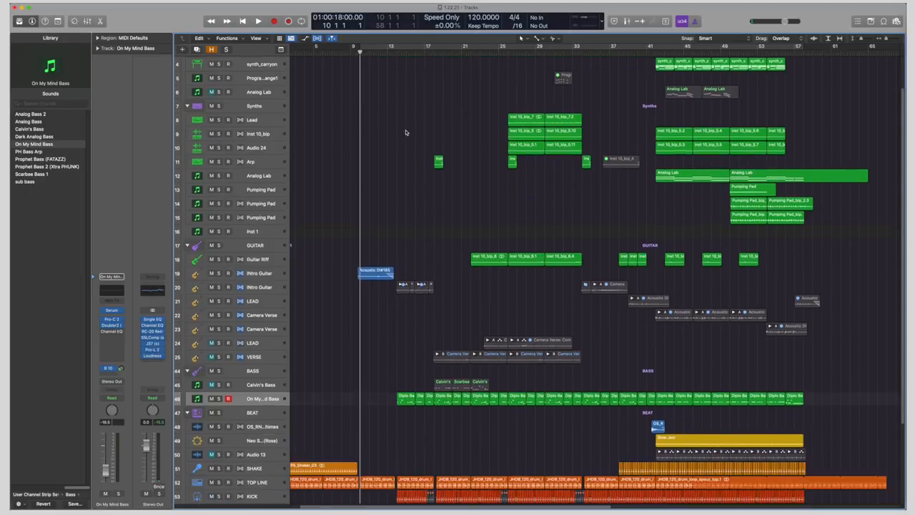
pyautogui.scroll(-3)
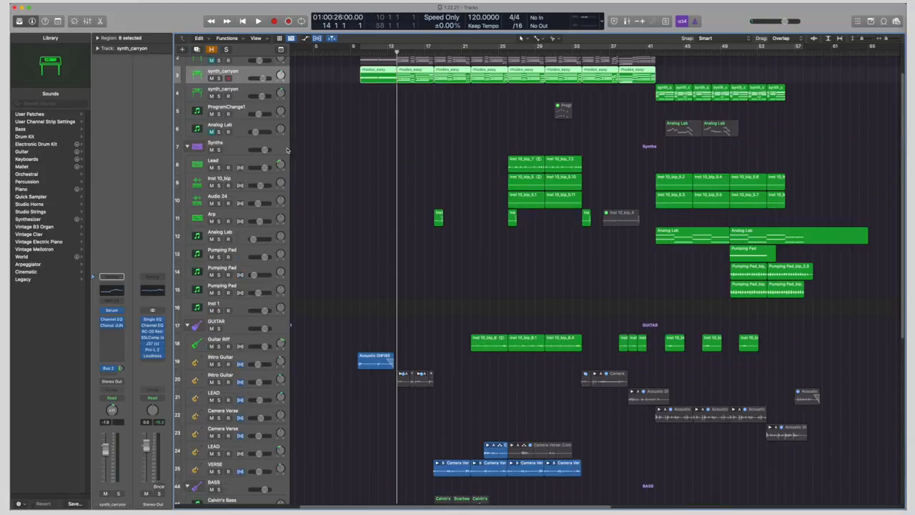
pyautogui.moveTo(443, 274)
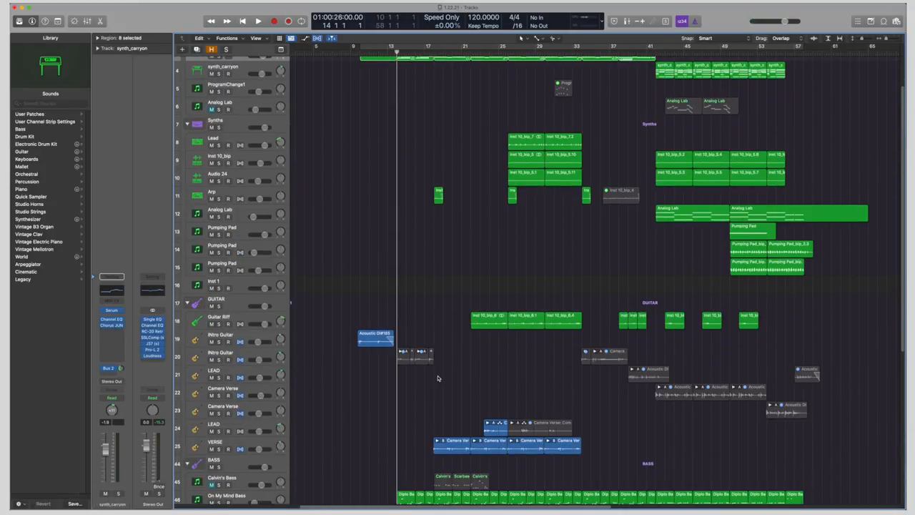
pyautogui.moveTo(406, 363)
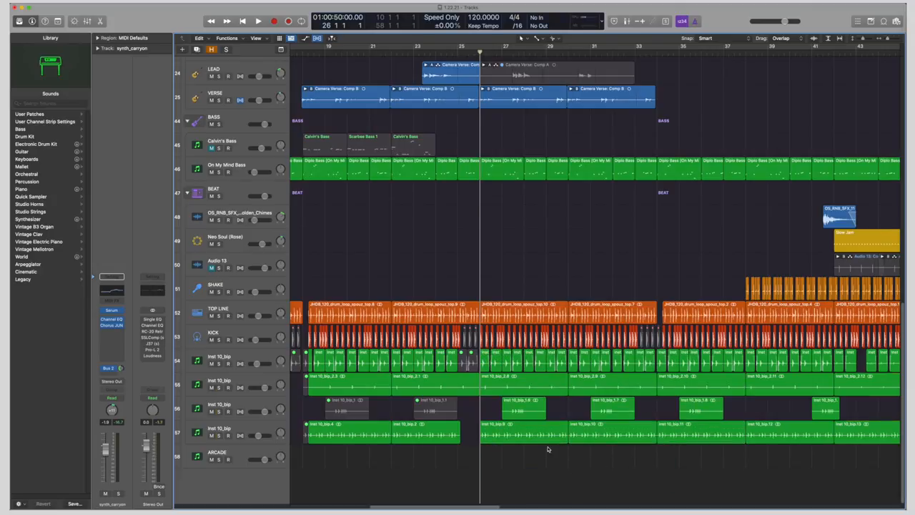
pyautogui.click(257, 20)
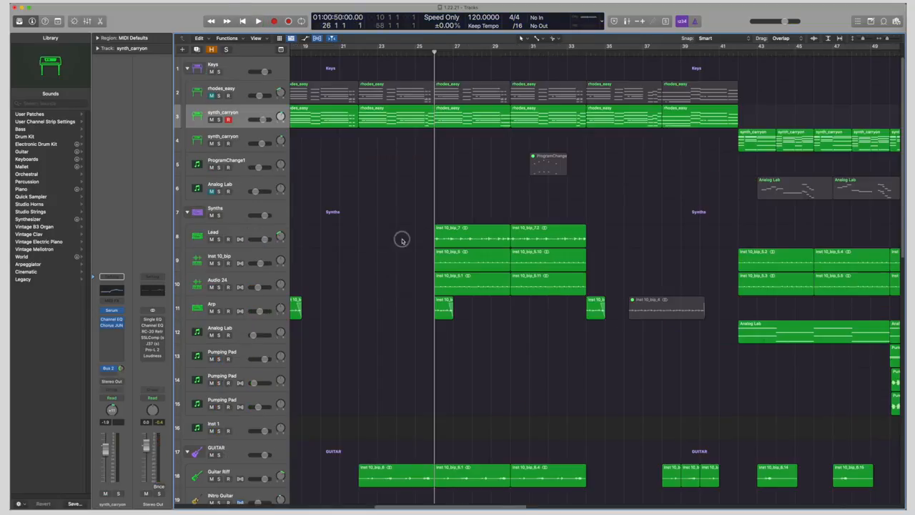
# Play the synth lead section, then bring the guitar, verse and bass tracks into view.
pyautogui.click(472, 252)
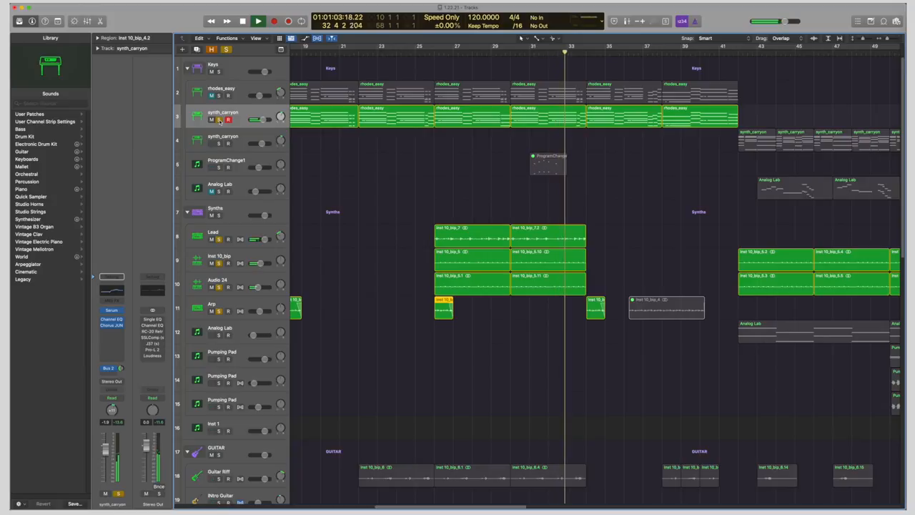
pyautogui.scroll(-3)
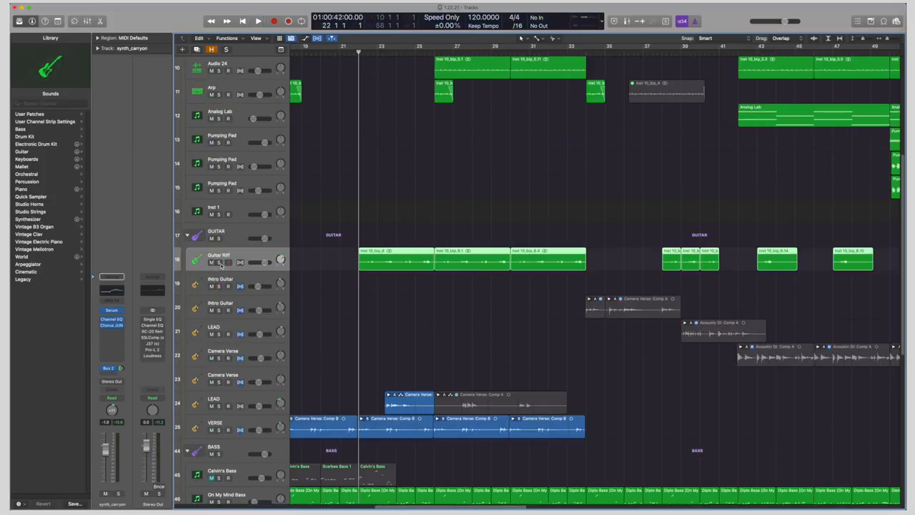
pyautogui.click(217, 260)
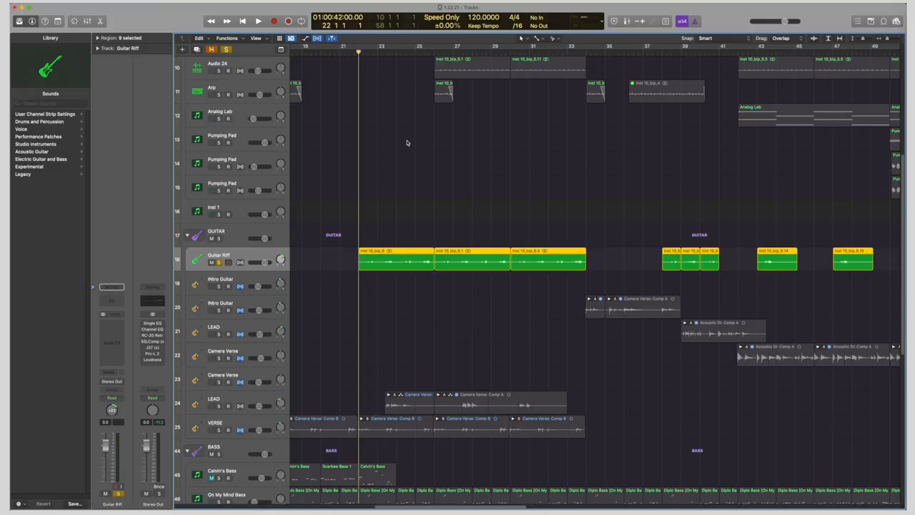
pyautogui.moveTo(549, 179)
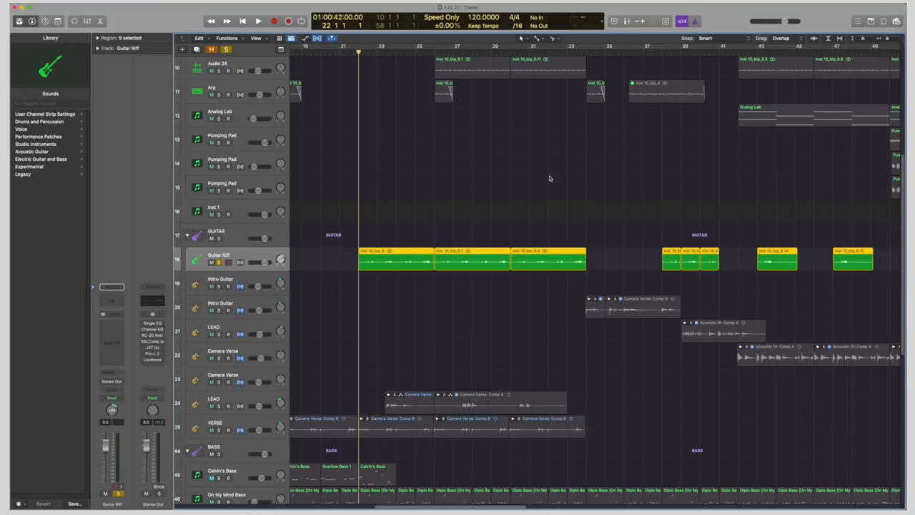
pyautogui.click(257, 20)
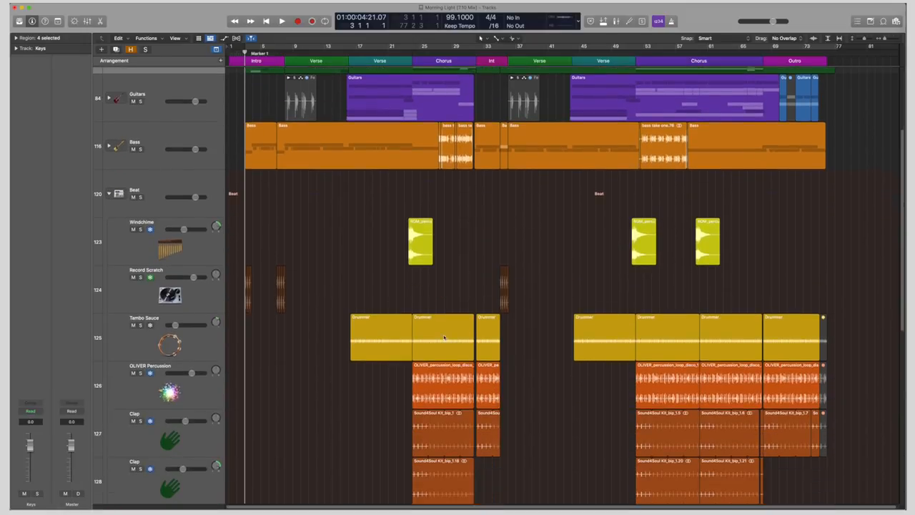
# Scroll through the Beat folder to the windchime, scratch, clap, snare and kick tracks.
pyautogui.scroll(-3)
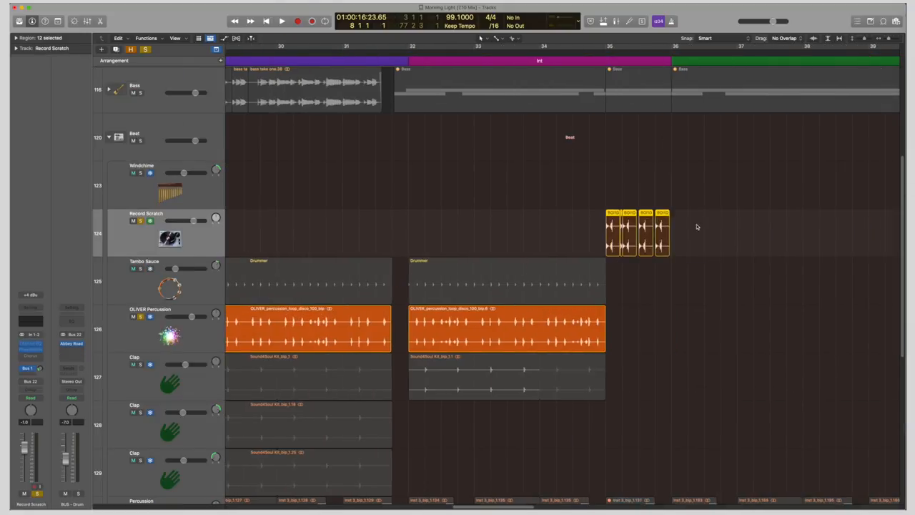
pyautogui.scroll(-3)
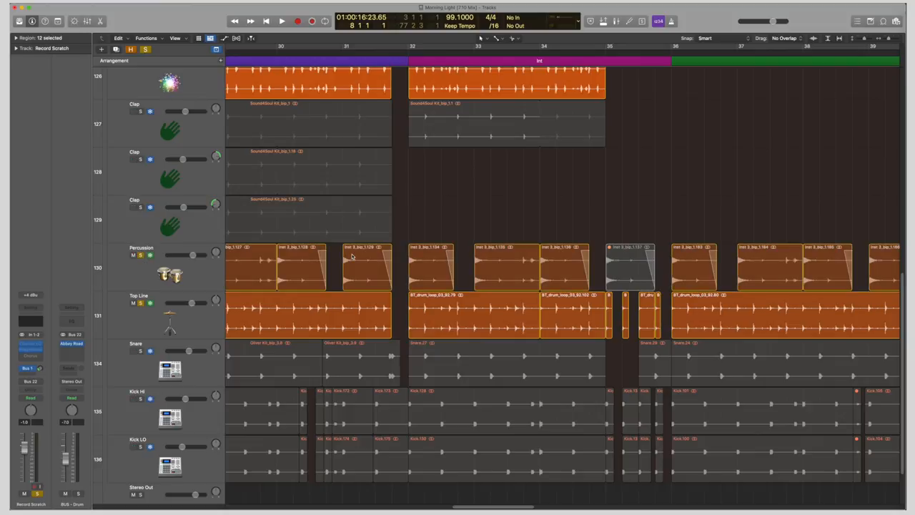
pyautogui.hscroll(-3)
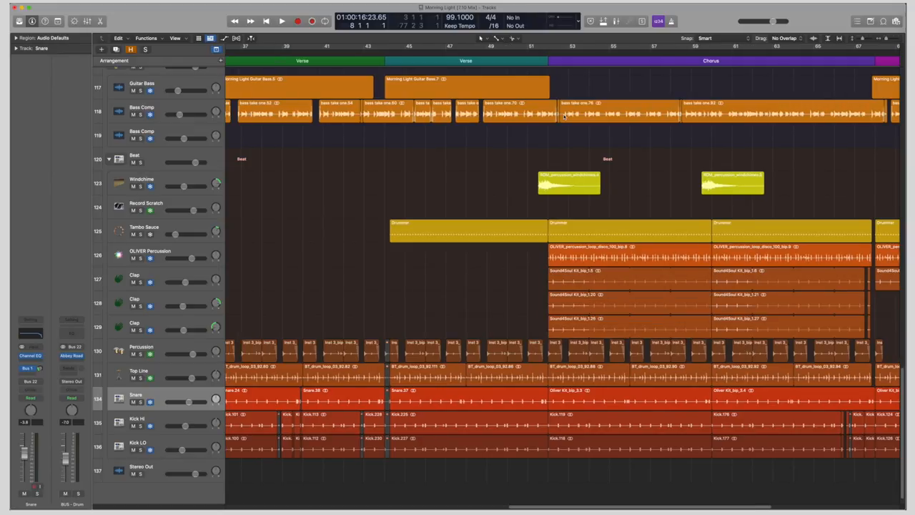
pyautogui.moveTo(689, 243)
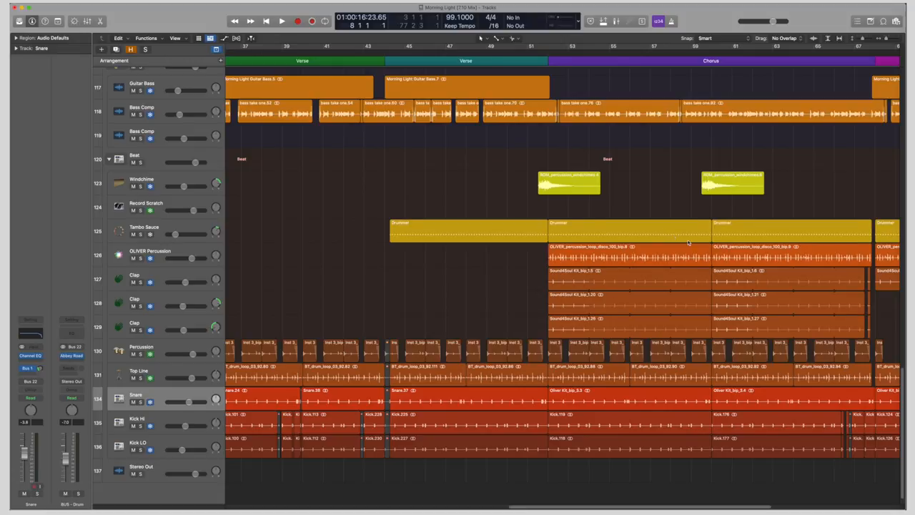